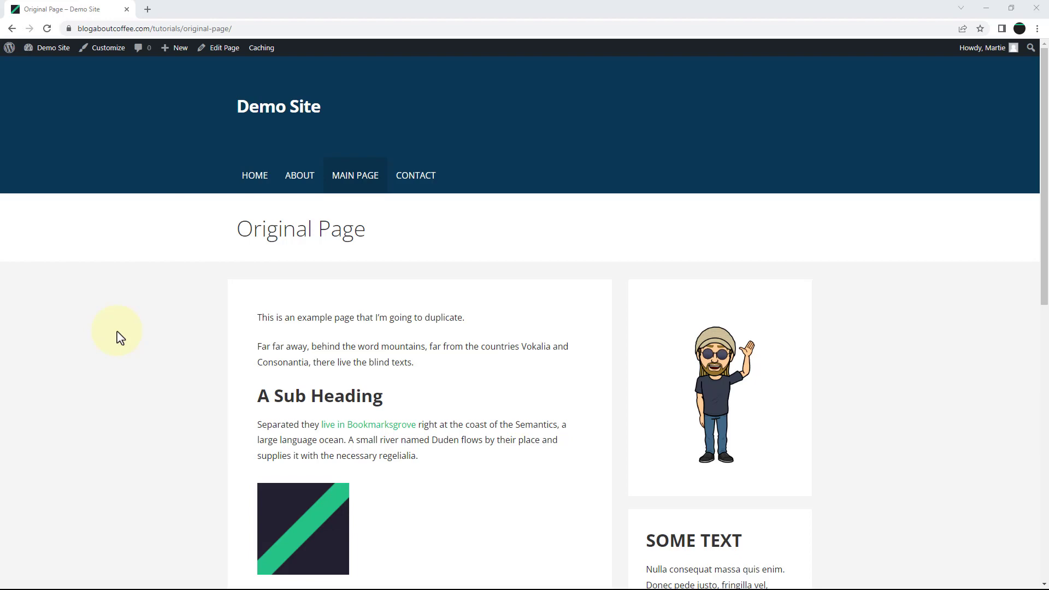
mouse_move(53, 47)
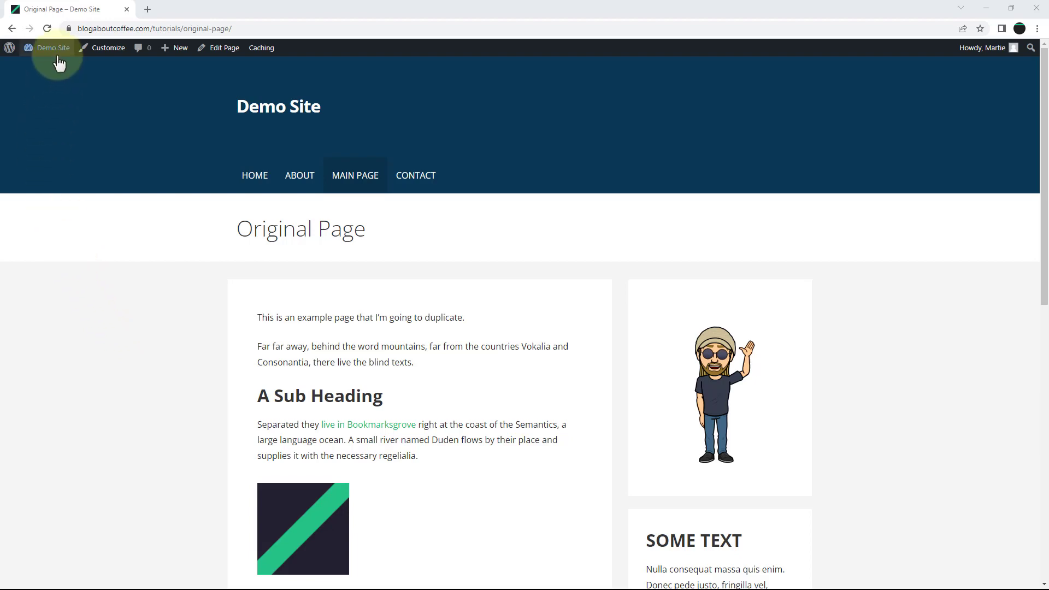
Go from the live Original Page to the admin dashboard and on to Plugins > Add New
click(50, 47)
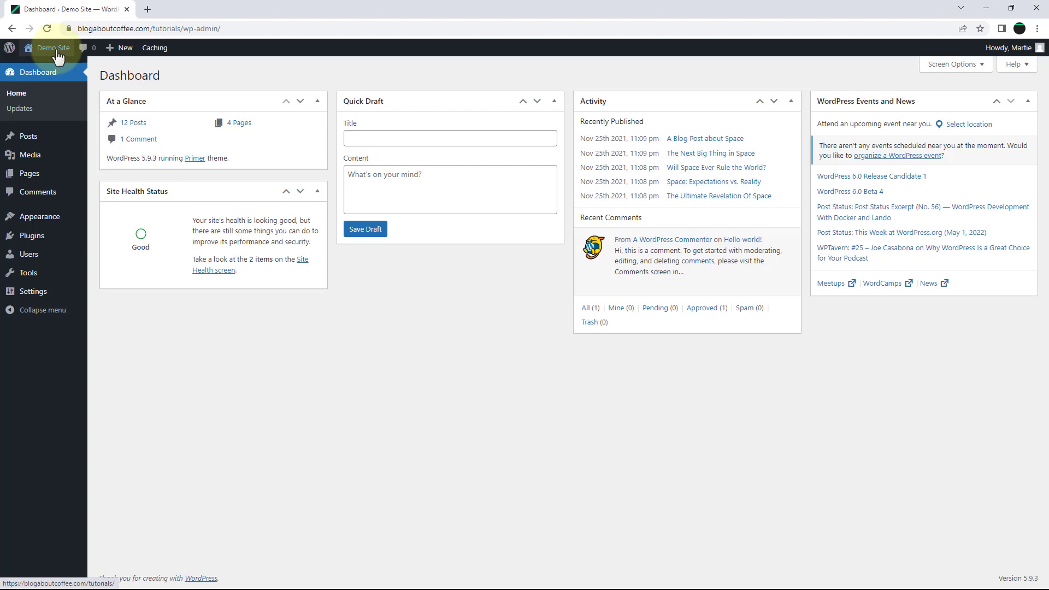
mouse_move(48, 238)
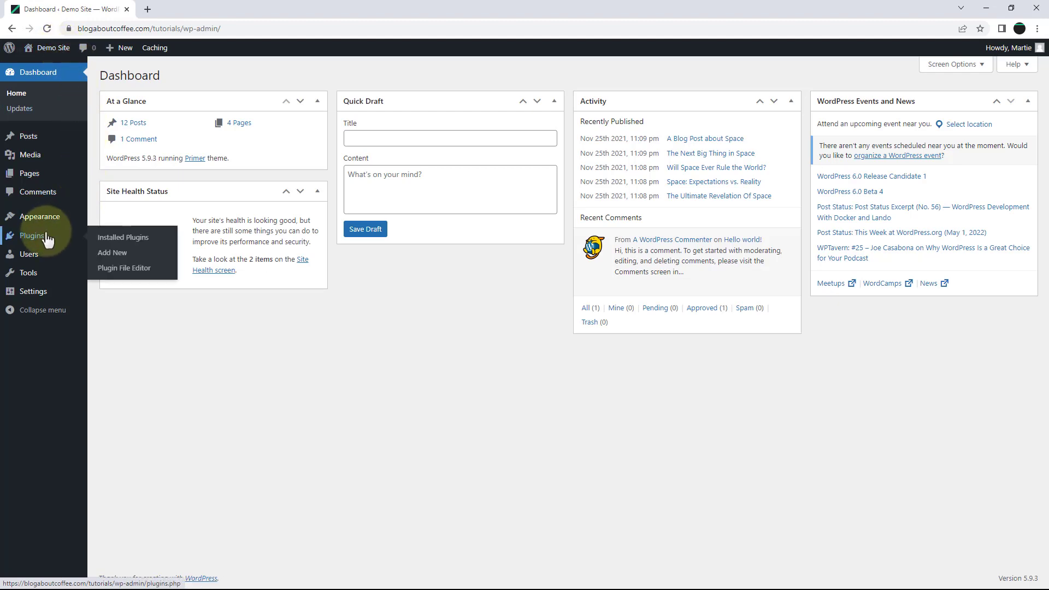
click(112, 252)
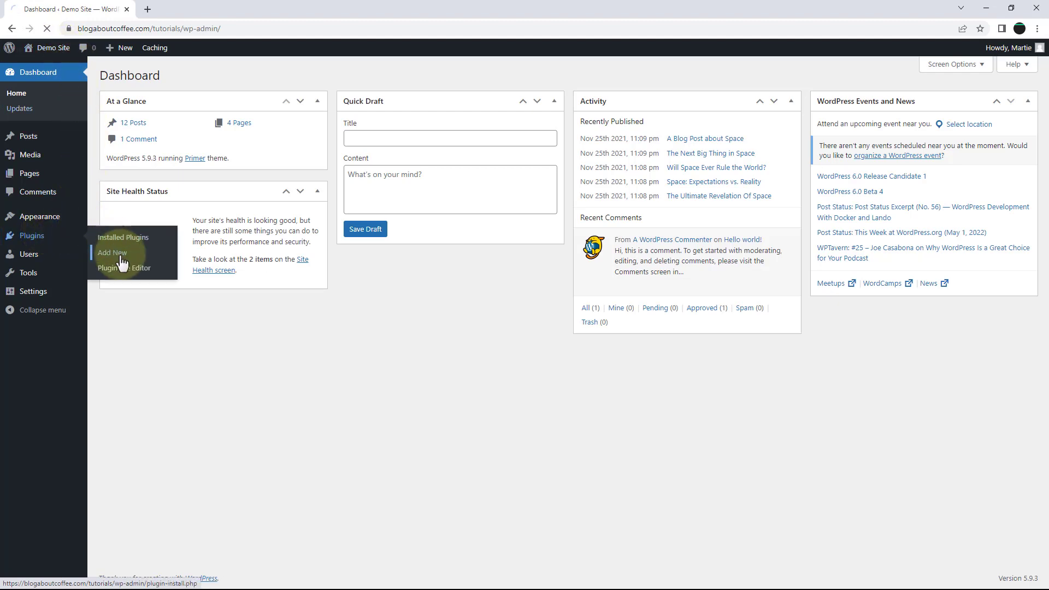
Search the plugin directory for 'duplicate post' so Yoast Duplicate Post appears in the results
click(112, 252)
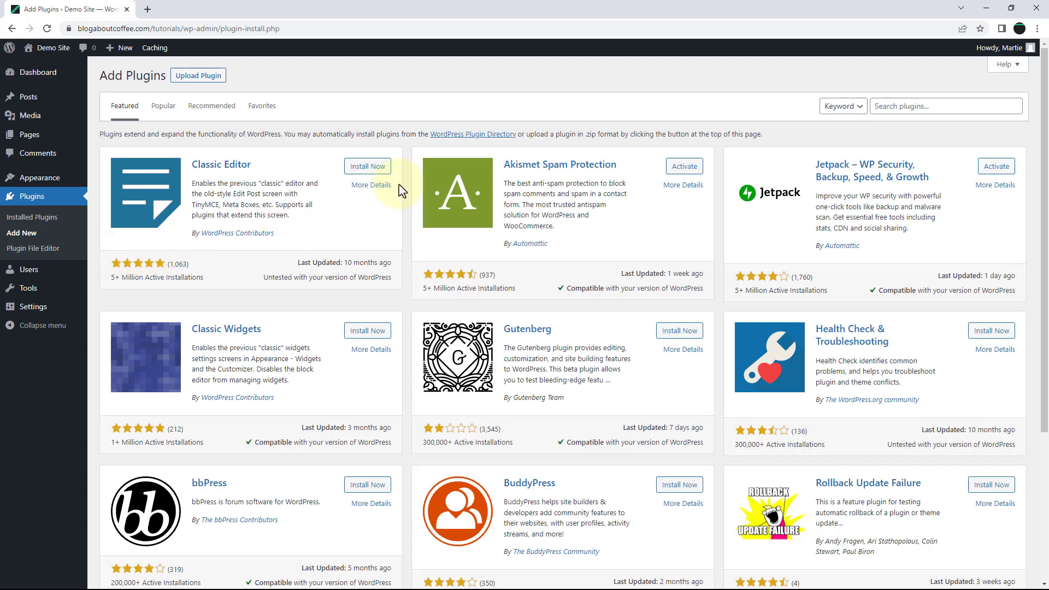
click(946, 106)
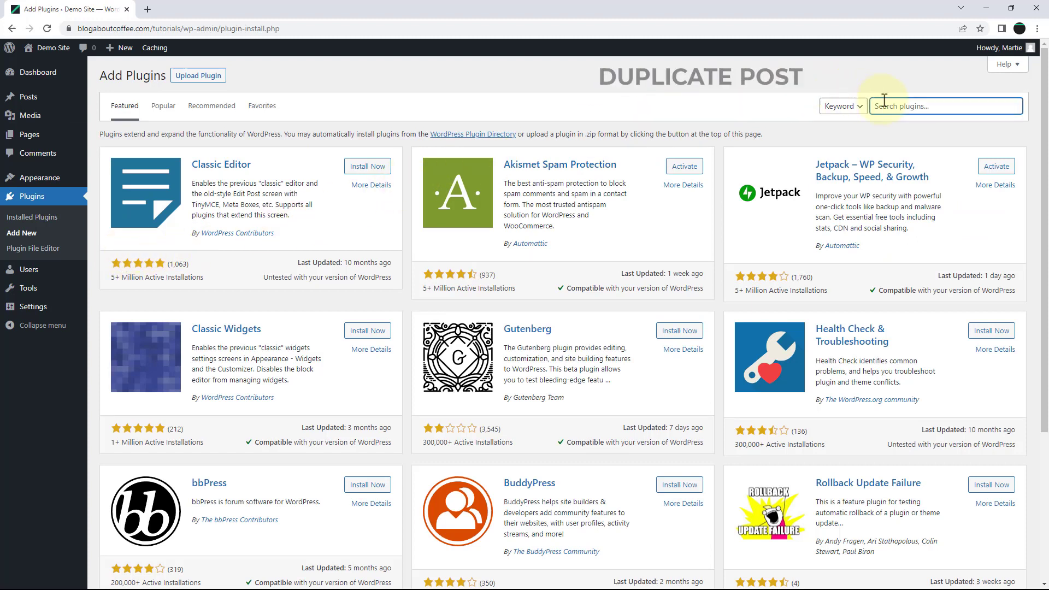
text(duplicate post)
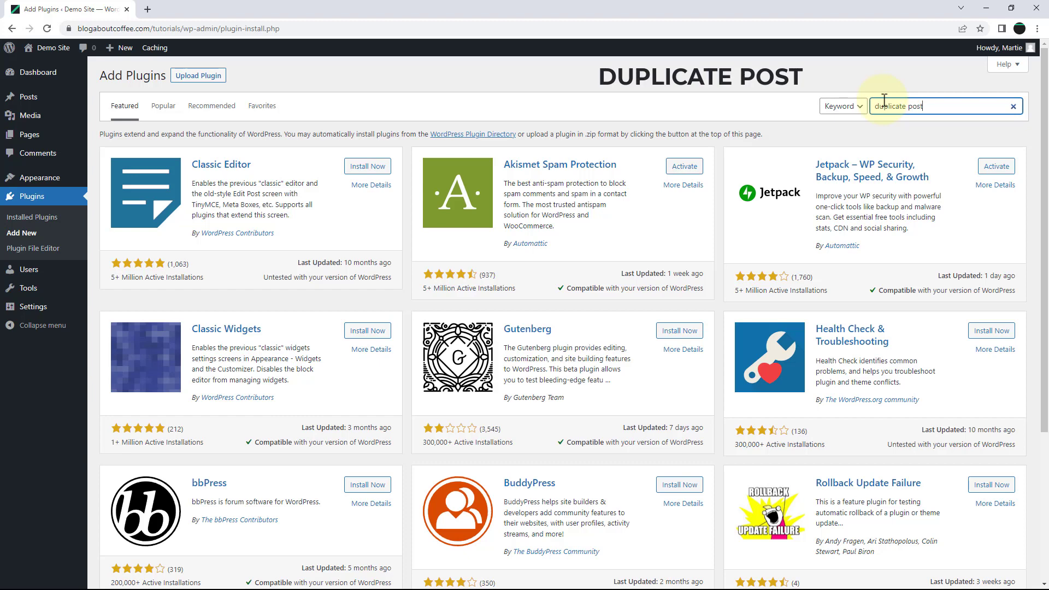
key(Enter)
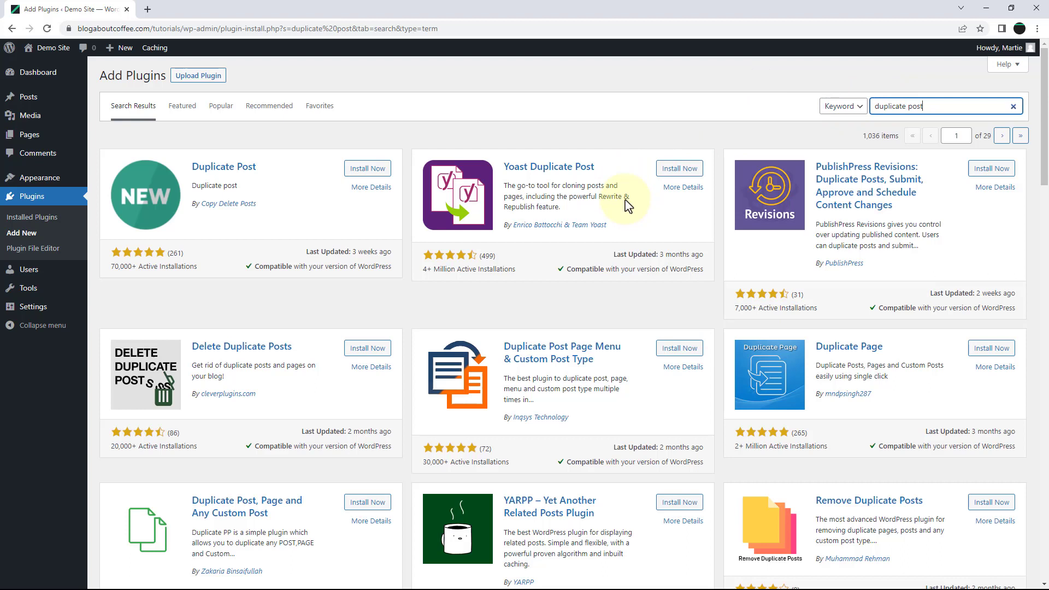
mouse_move(531, 201)
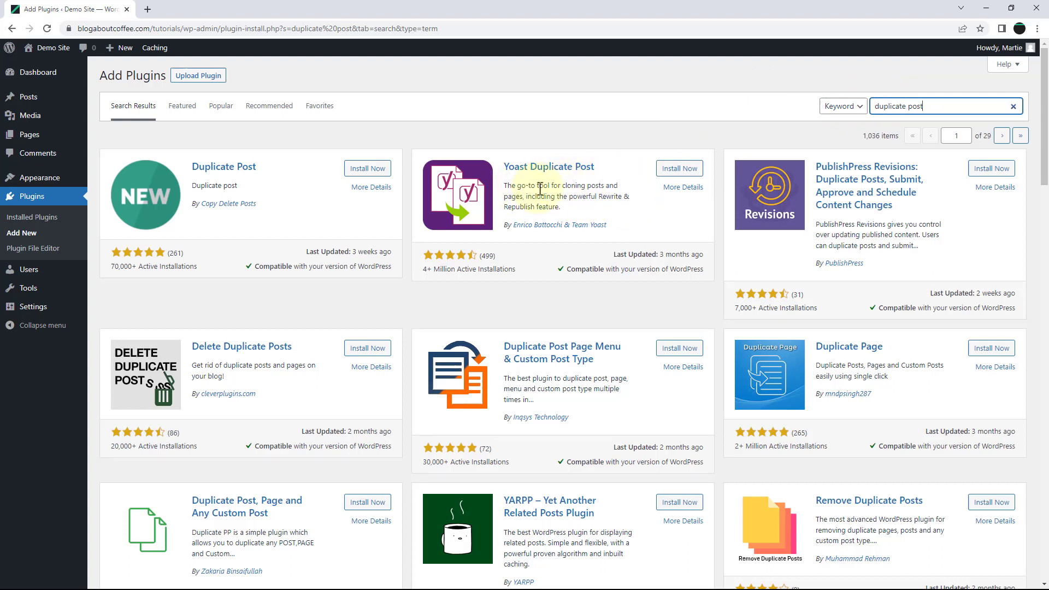
Install Yoast Duplicate Post from its result card and activate it
click(680, 168)
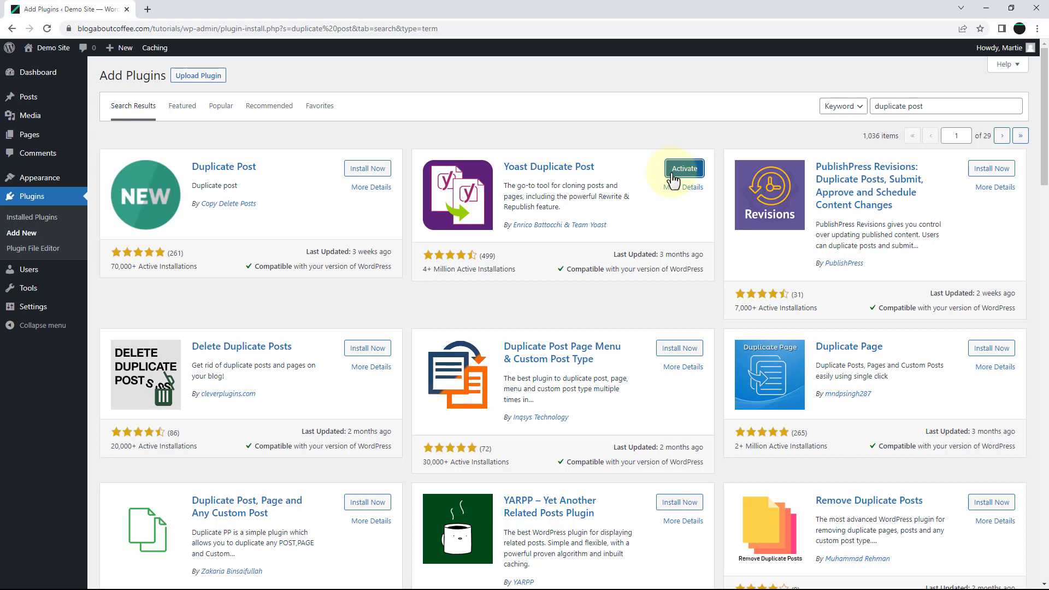
click(684, 168)
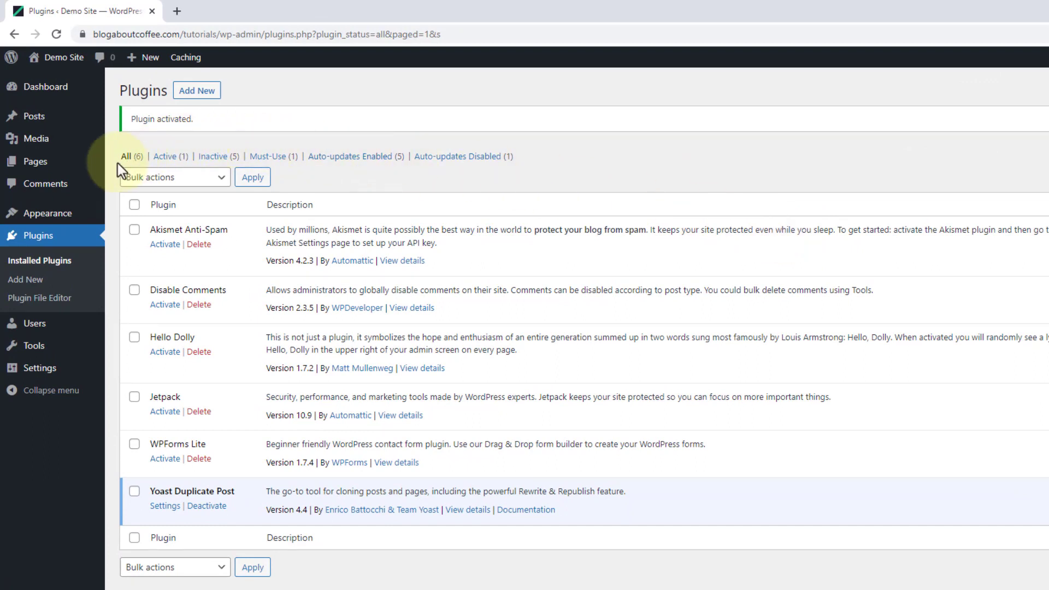
Show the All Pages list containing Original Page and the other site pages
click(35, 161)
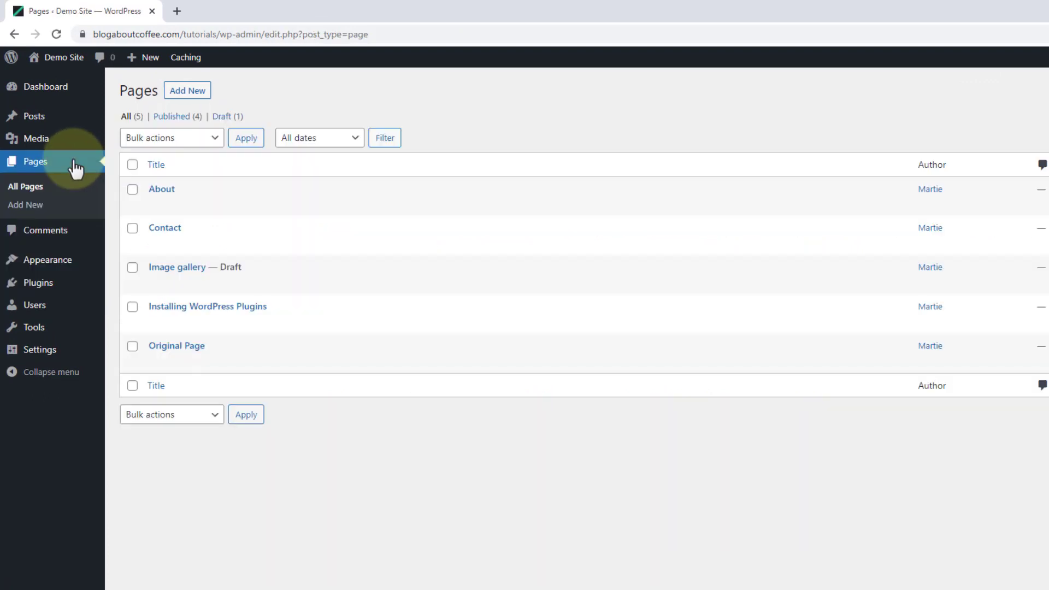
mouse_move(208, 344)
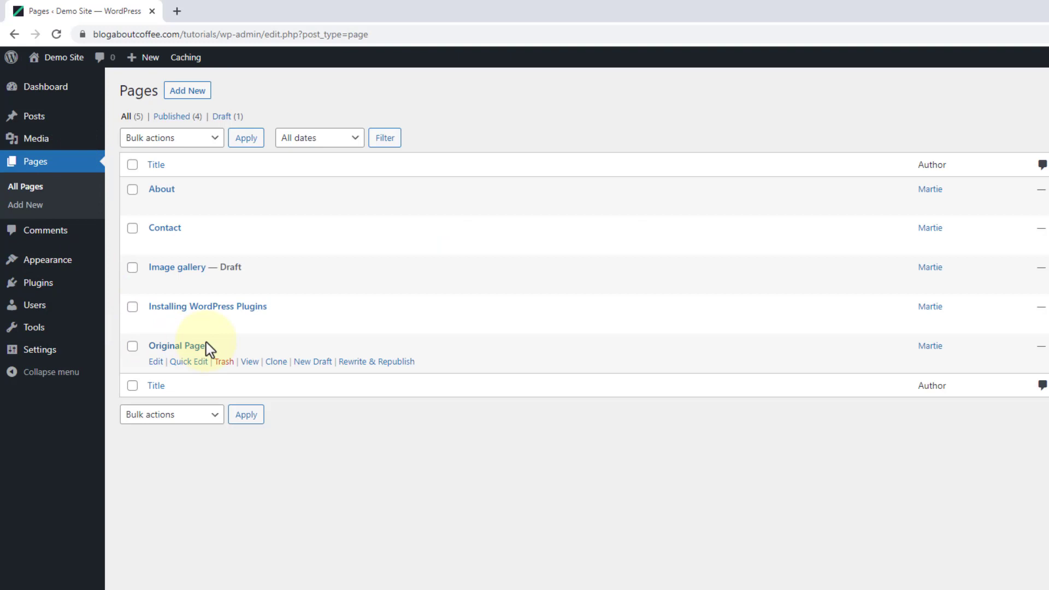
mouse_move(187, 350)
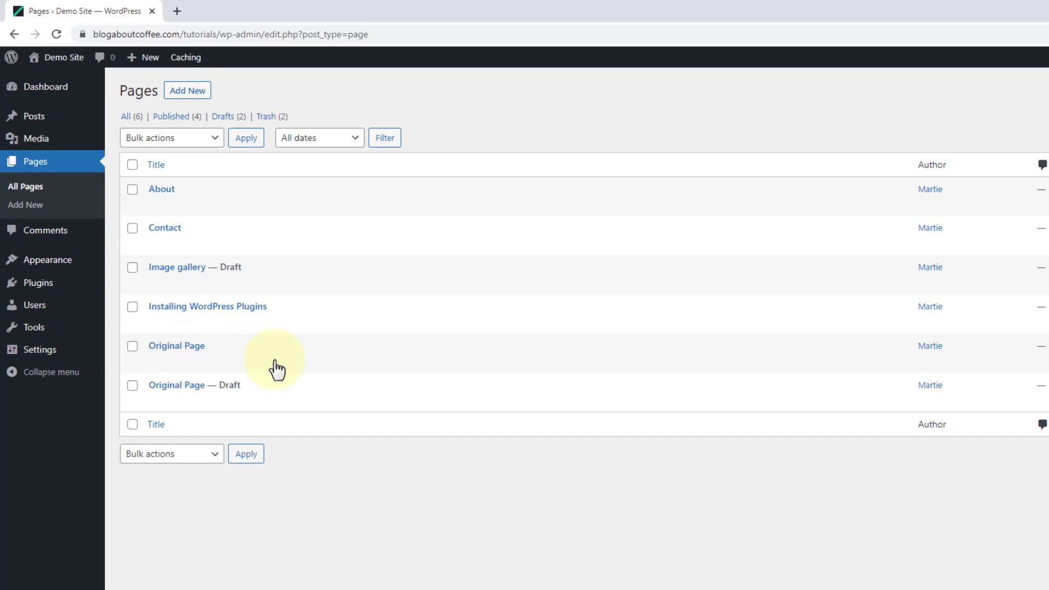
mouse_move(208, 392)
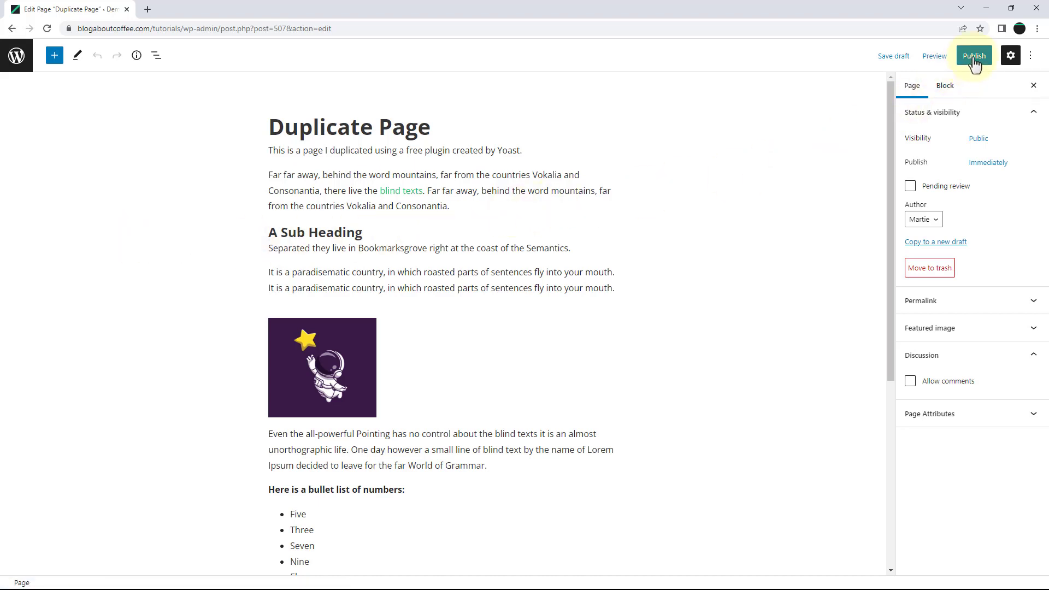
Publish the copy titled 'Duplicate Page' and view it live on the demo site
click(972, 55)
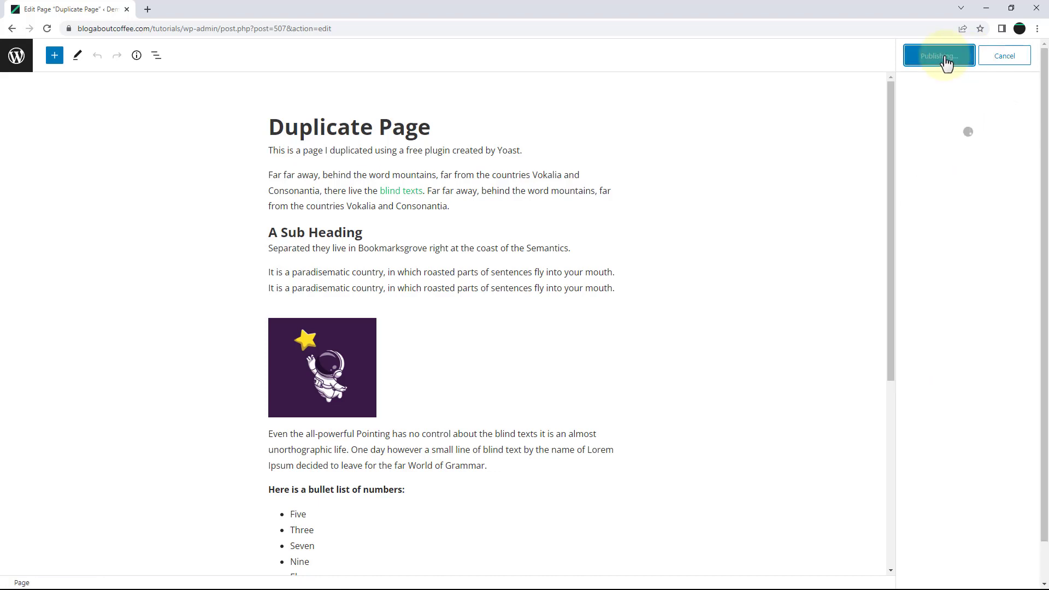
click(938, 55)
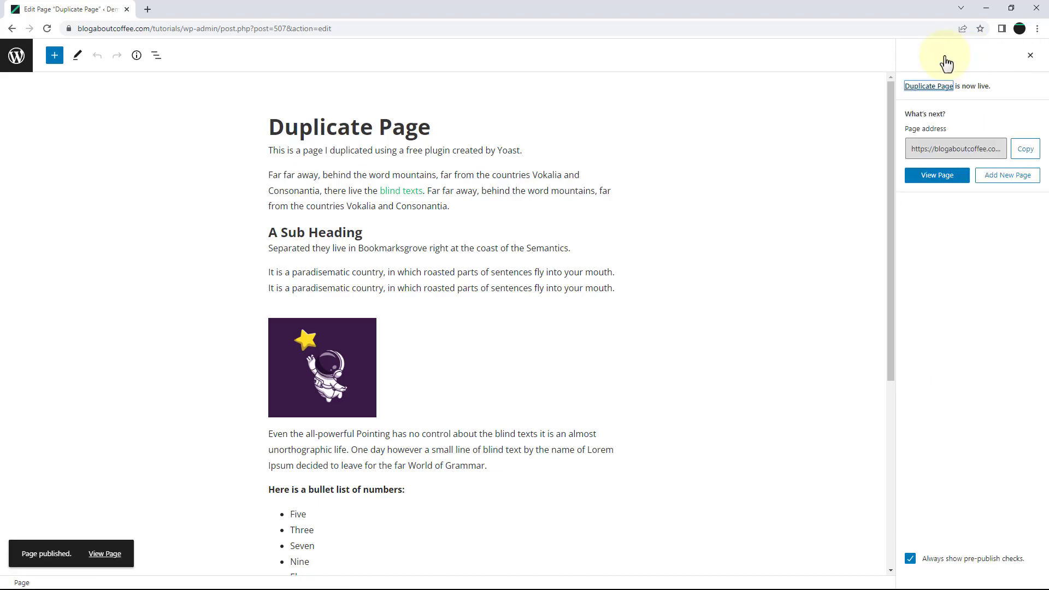
click(937, 175)
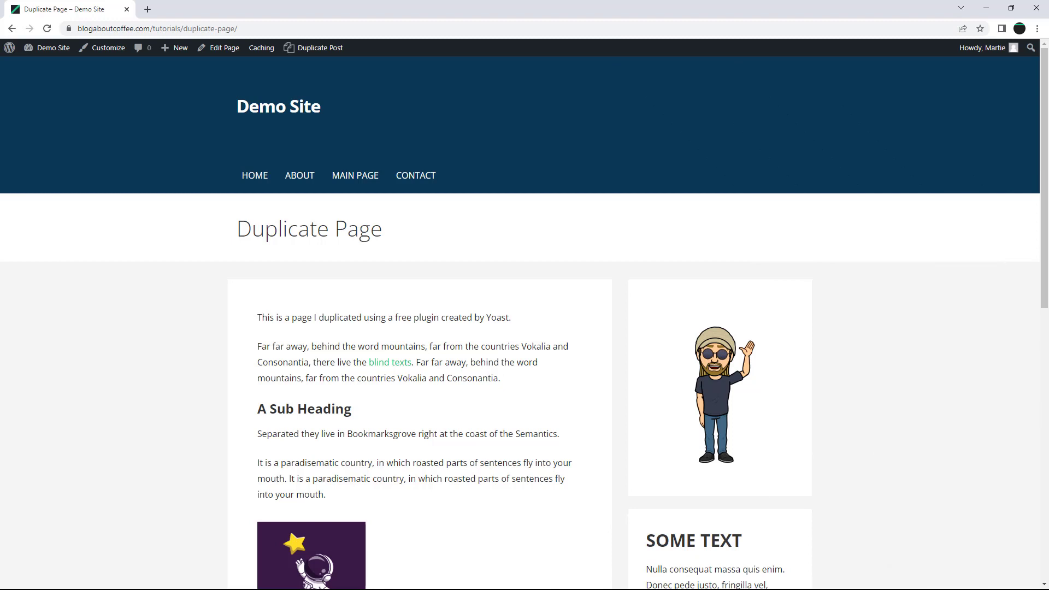
scroll(down, 3)
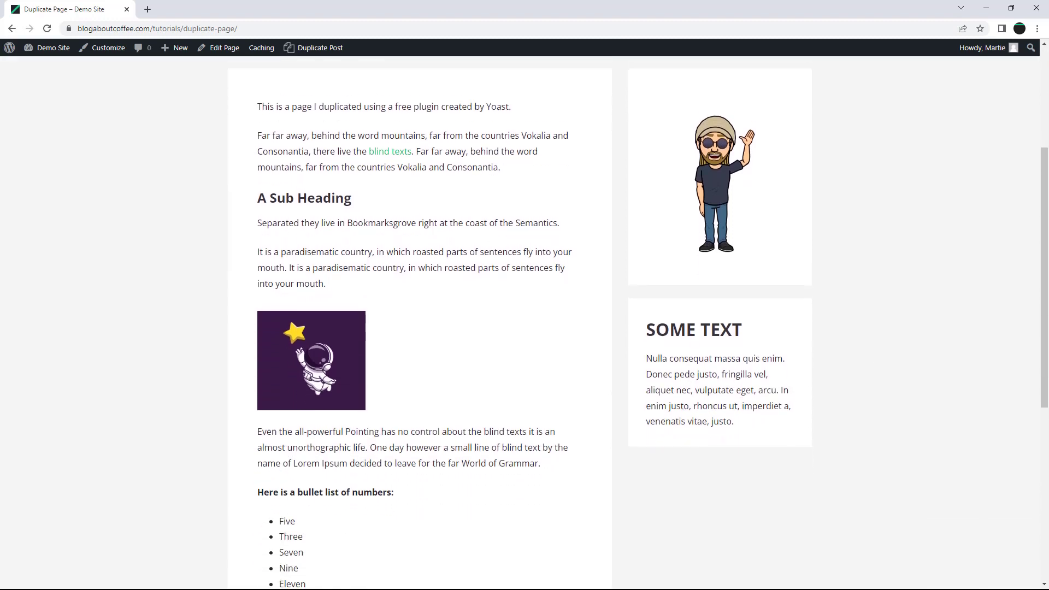
scroll(down, 3)
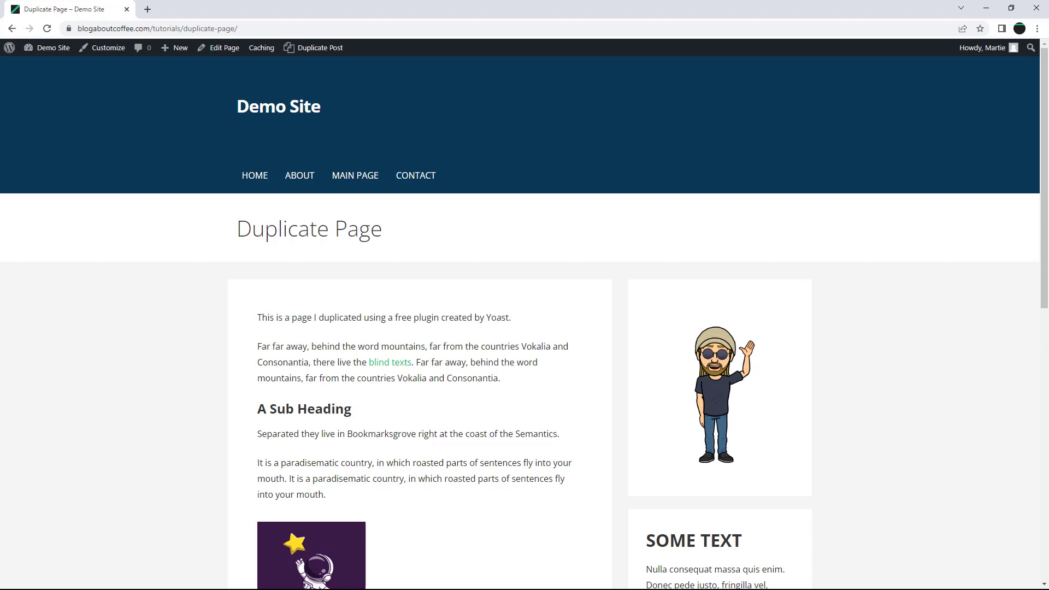
scroll(down, 3)
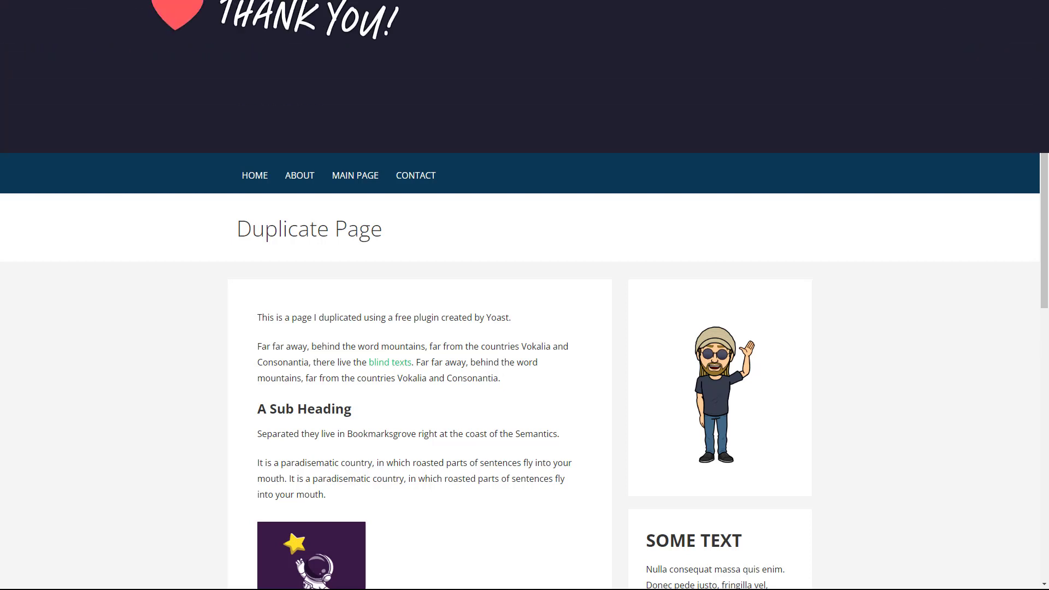